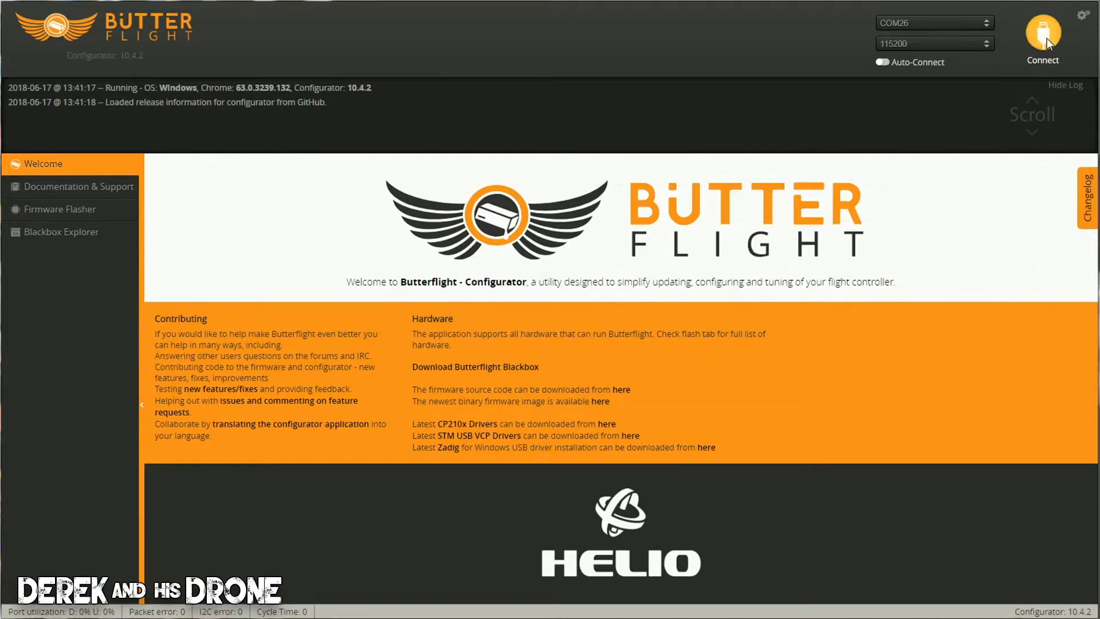
Step: Connect to the BeeBrain V2 and view the PID tuning values for profile 1, rateprofile 3
click(1043, 33)
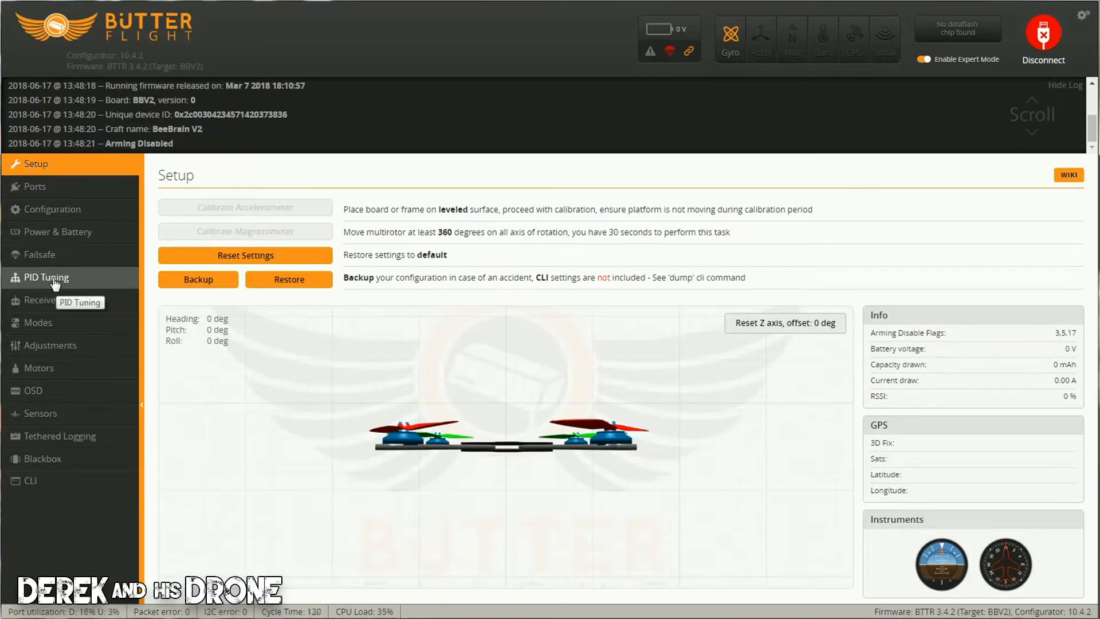
click(46, 278)
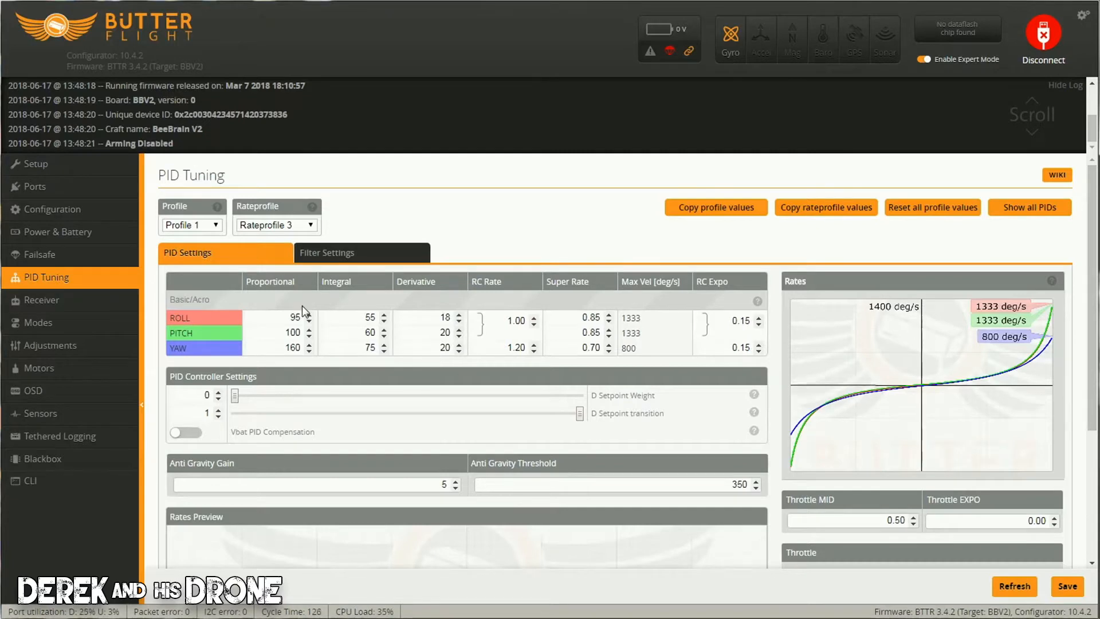
mouse_move(316, 345)
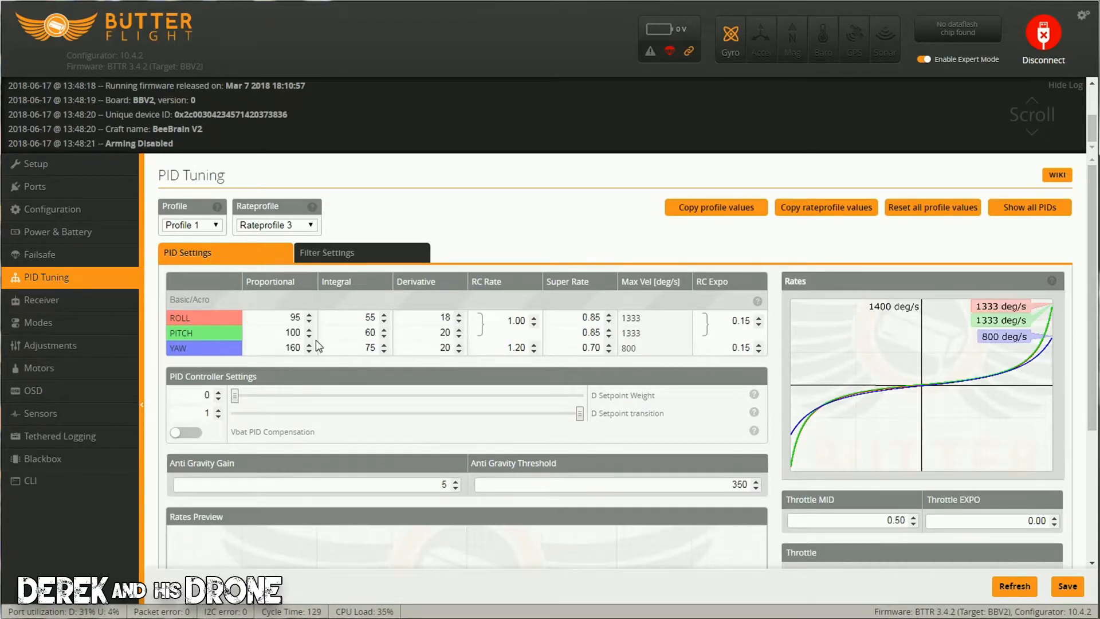
mouse_move(274, 374)
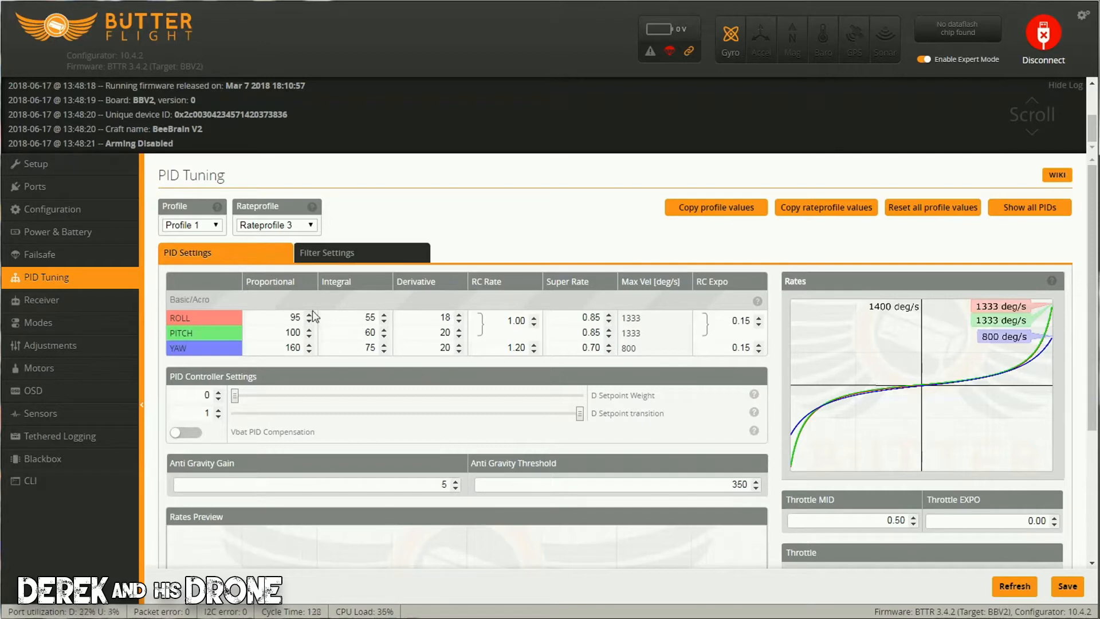
mouse_move(264, 351)
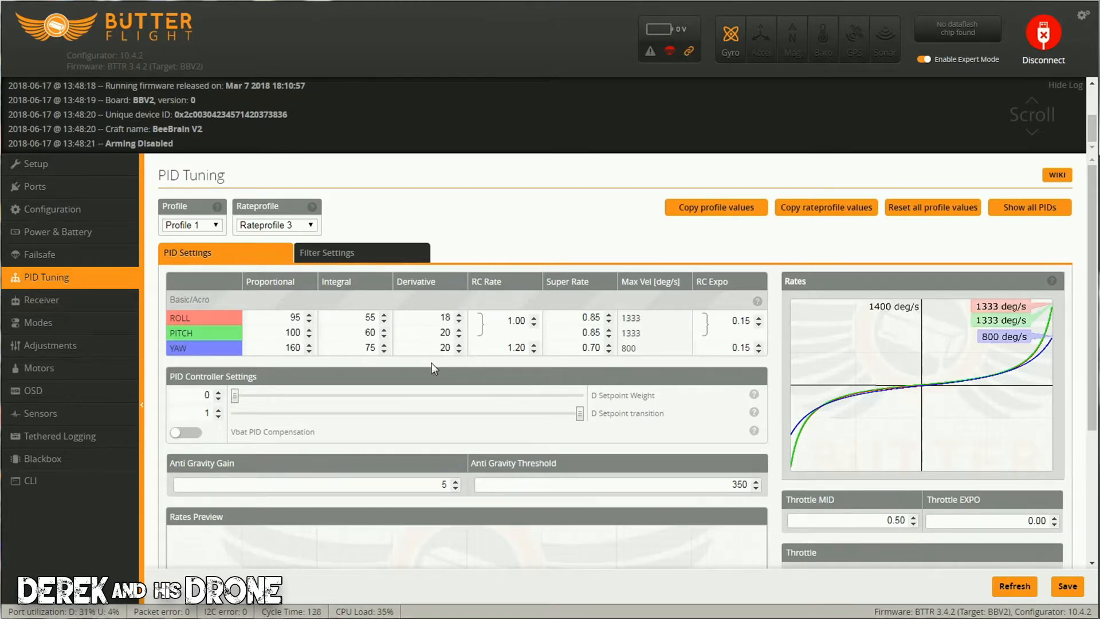
mouse_move(442, 367)
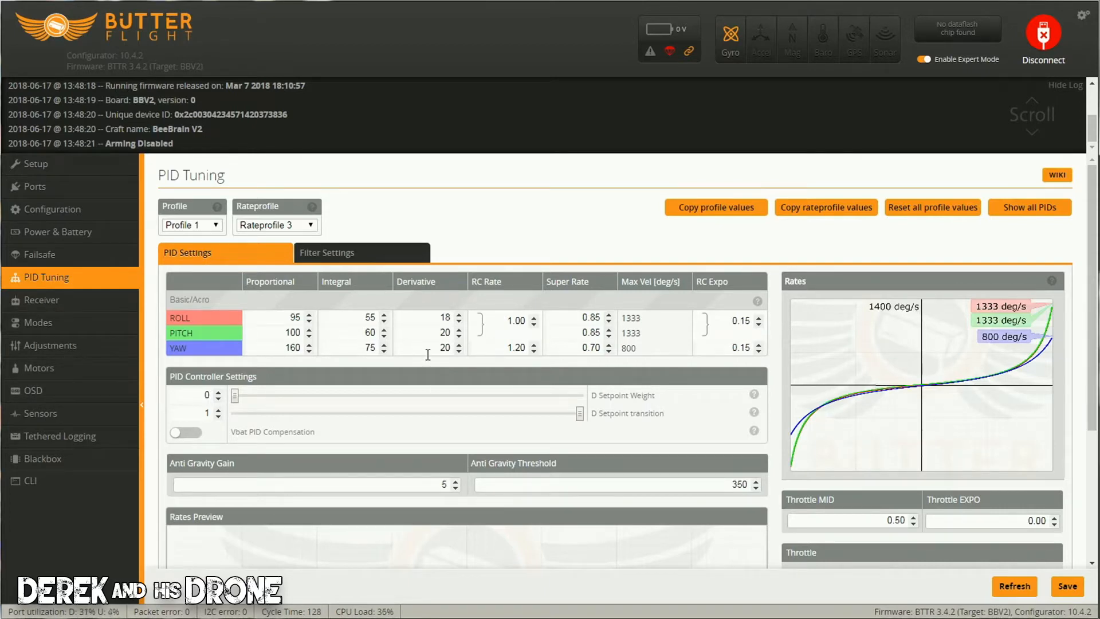
mouse_move(433, 324)
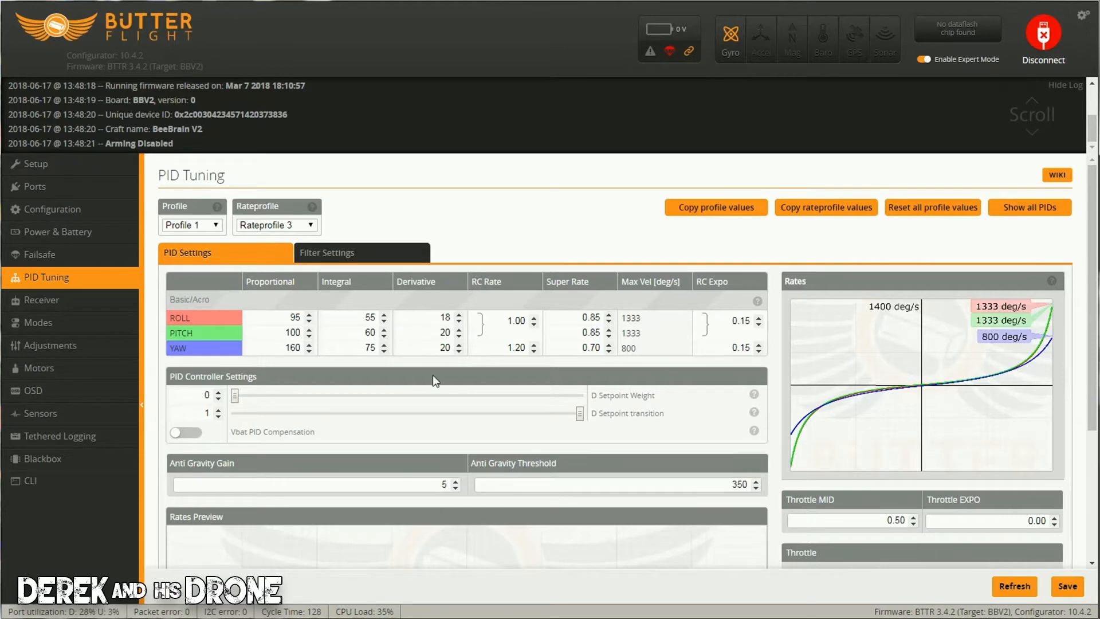
mouse_move(440, 364)
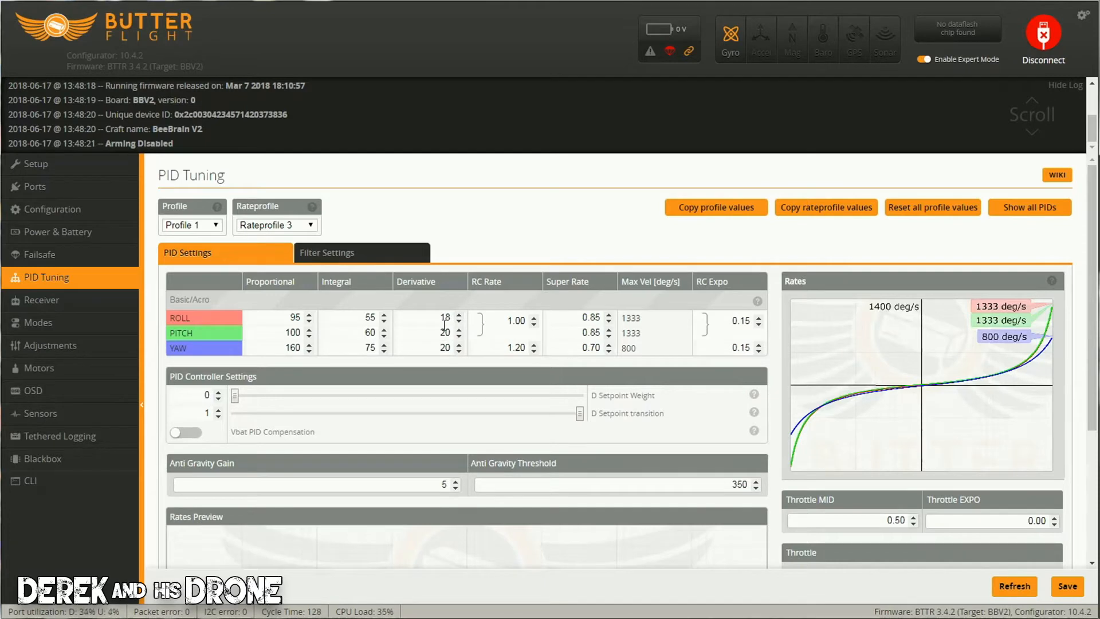
mouse_move(418, 330)
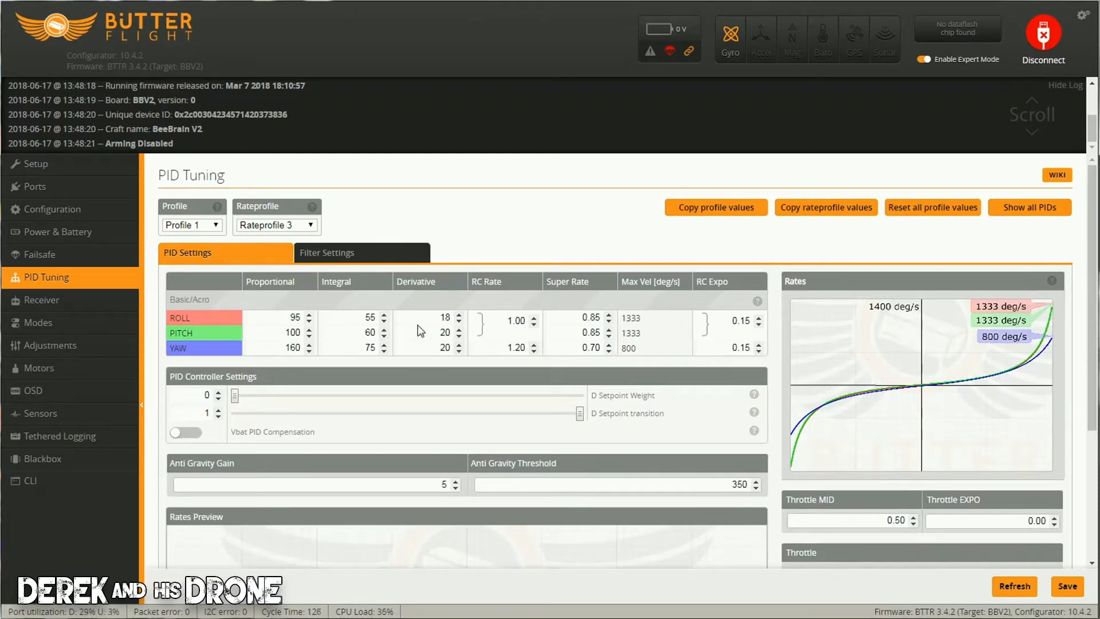
mouse_move(235, 282)
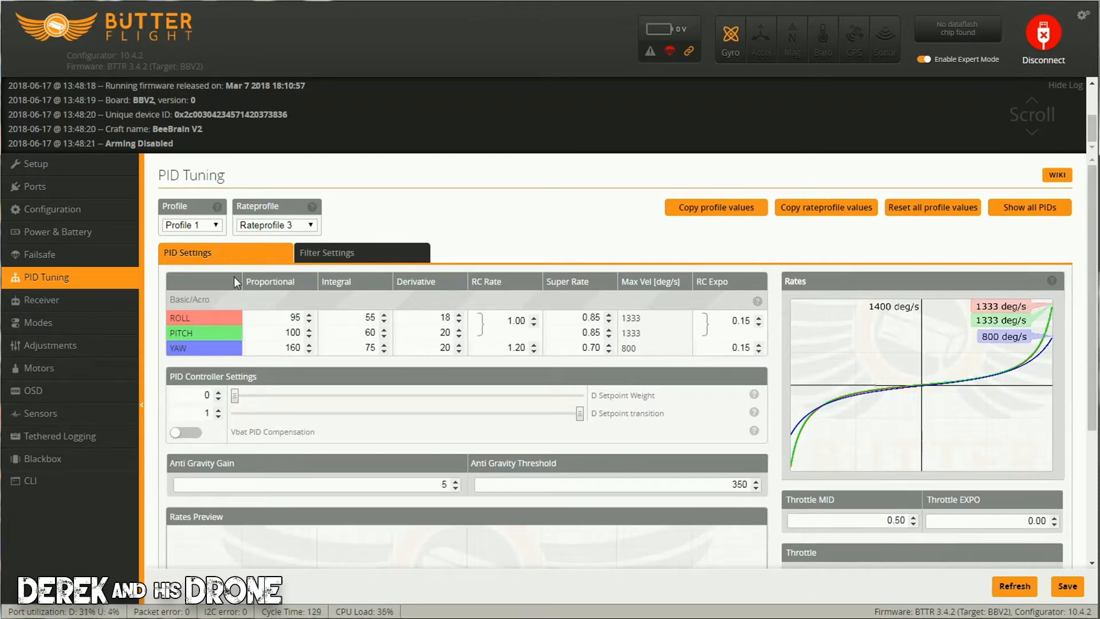
mouse_move(66, 214)
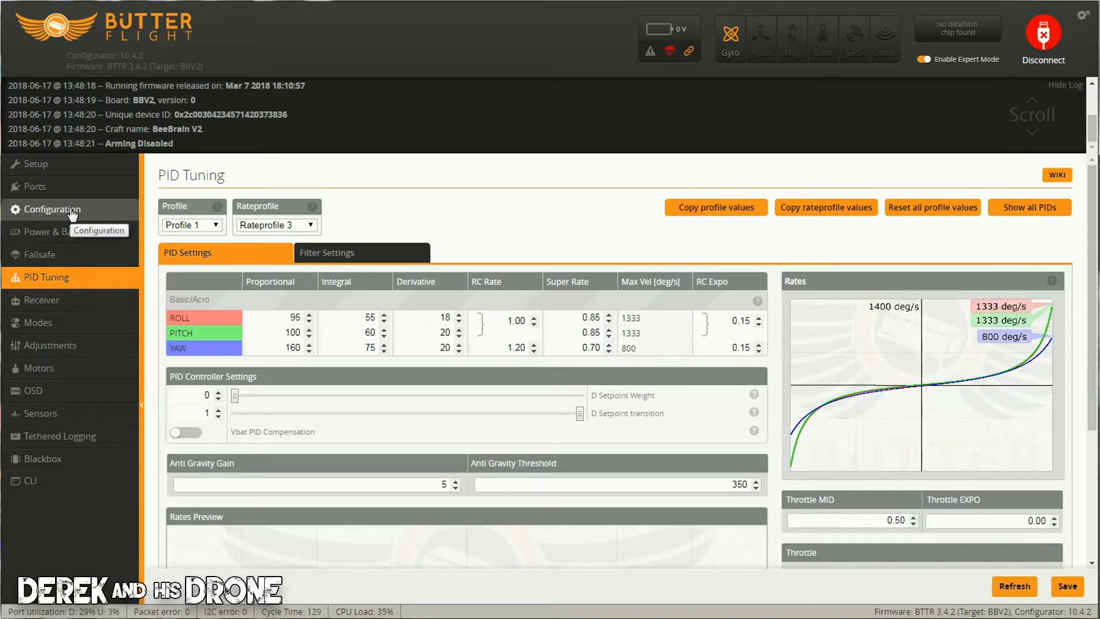
Step: Check the Other Features list on the Configuration page: Airmode, OSD, Anti-Gravity and Dynamic Filter enabled
click(49, 208)
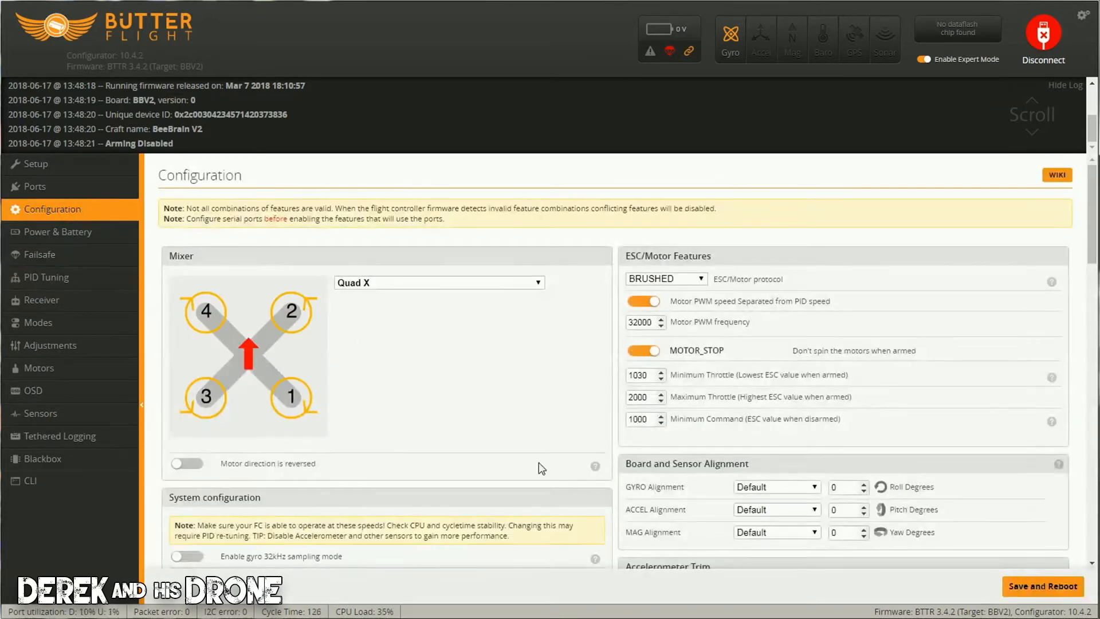
scroll(down, 3)
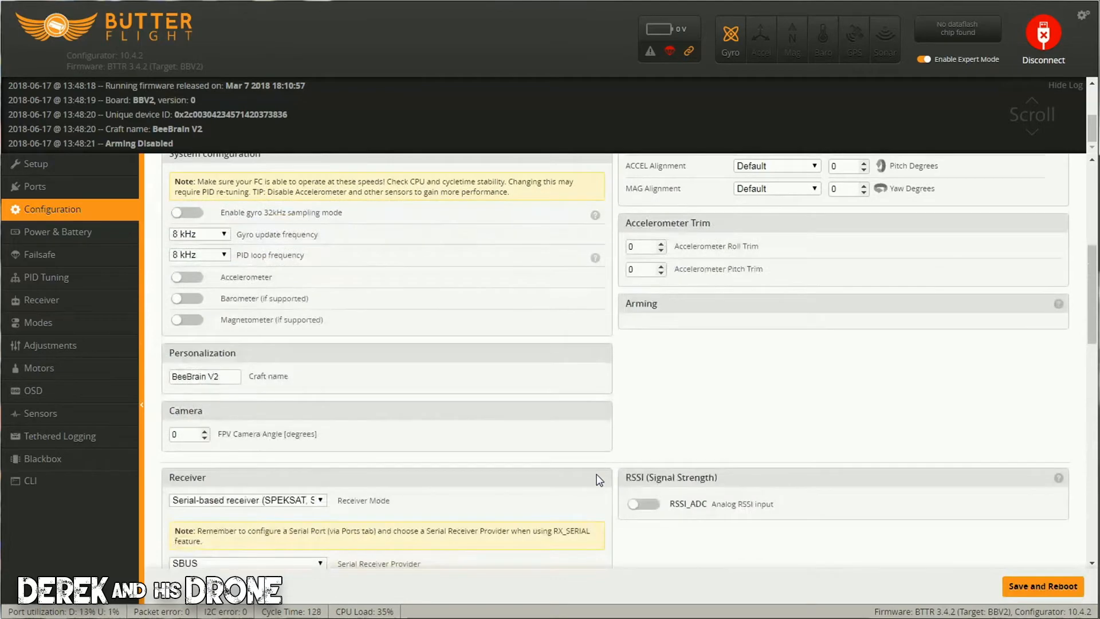
scroll(down, 3)
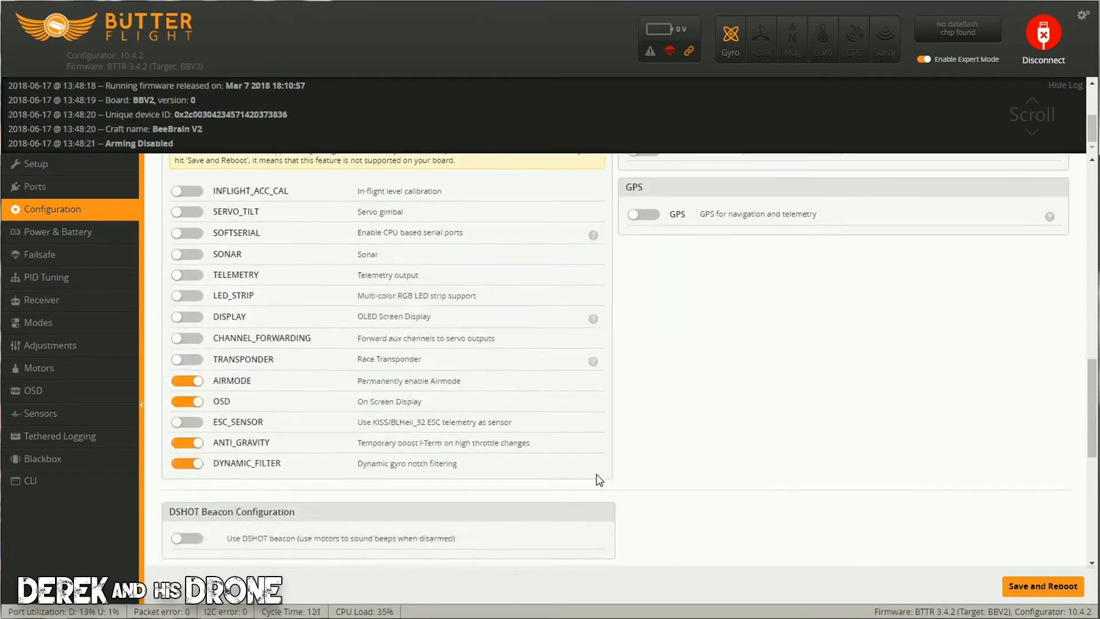
scroll(down, 3)
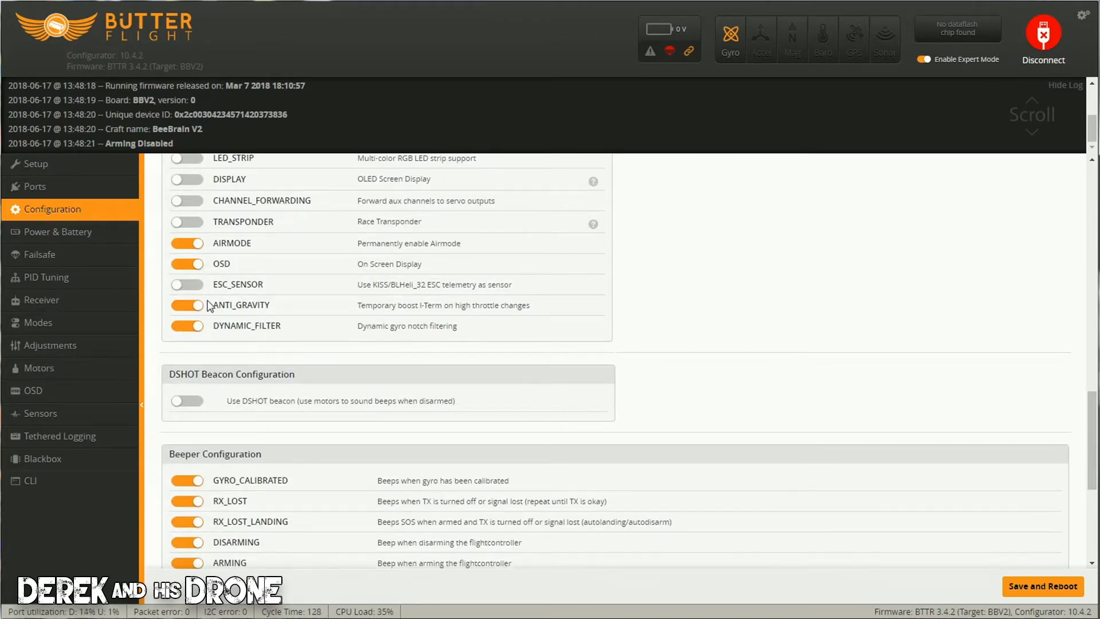
Step: View Filter Settings: notch filters off, gyro lowpass 90 Hz, PT1 D-term lowpass 100 Hz
click(46, 277)
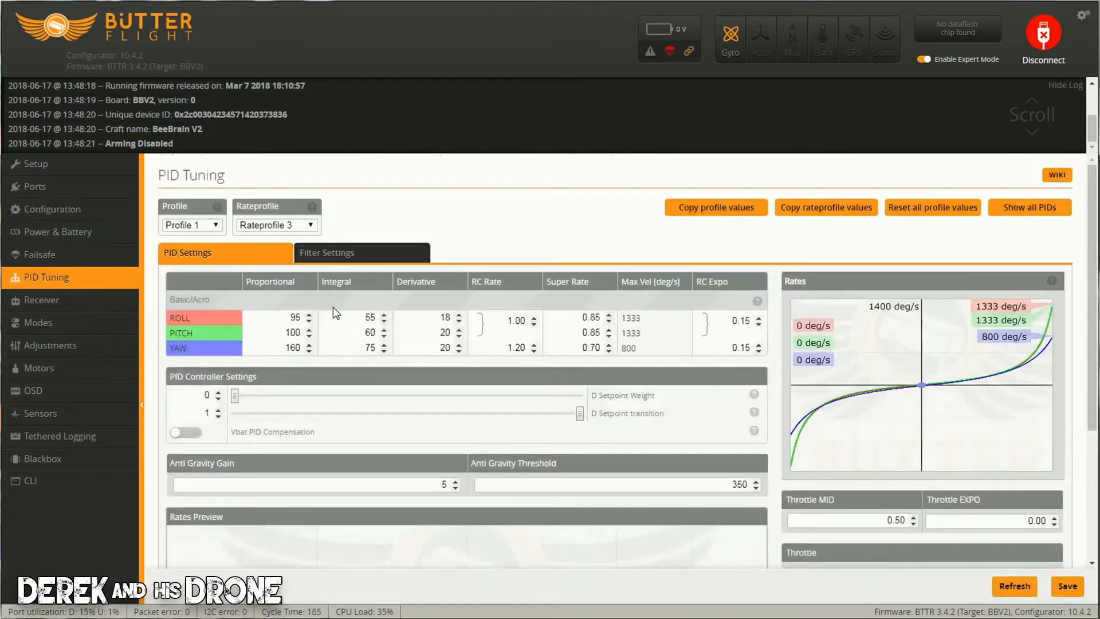
click(327, 253)
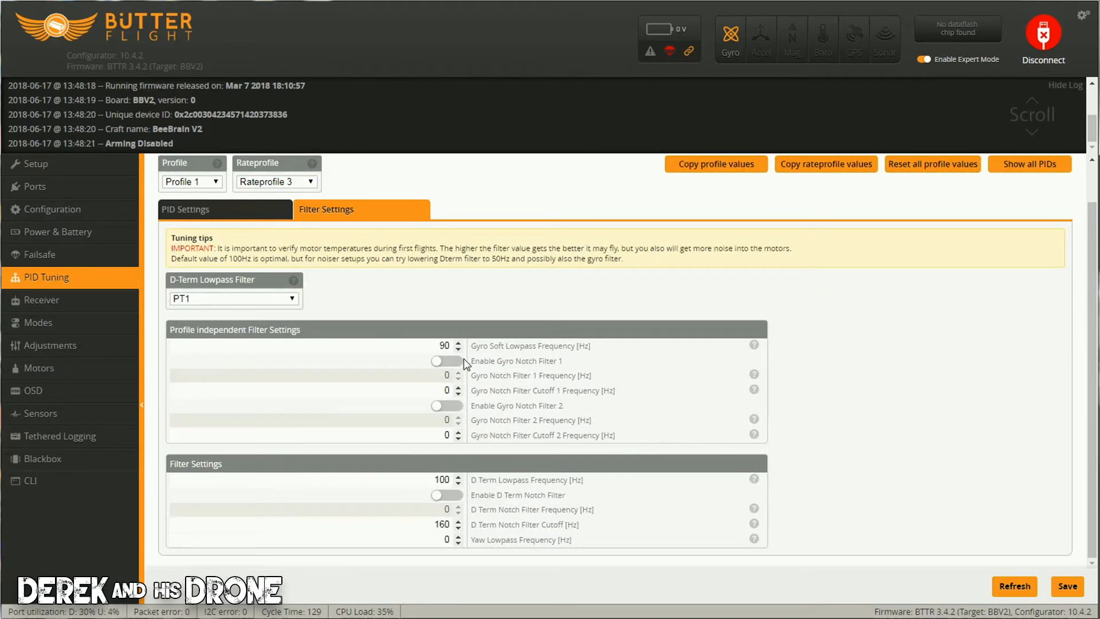
mouse_move(443, 412)
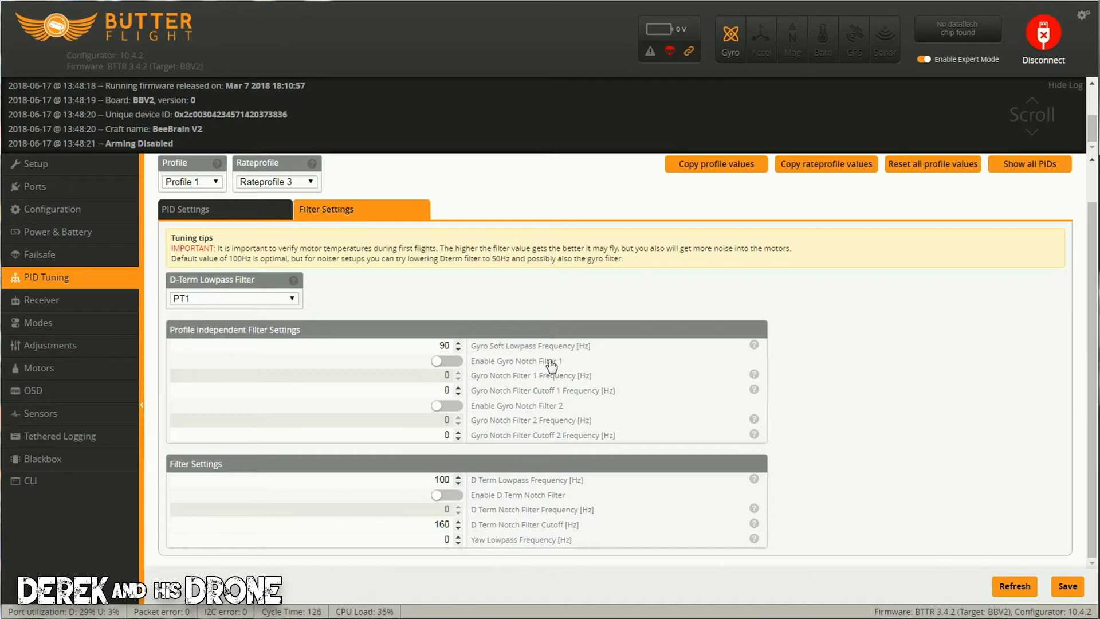
mouse_move(446, 503)
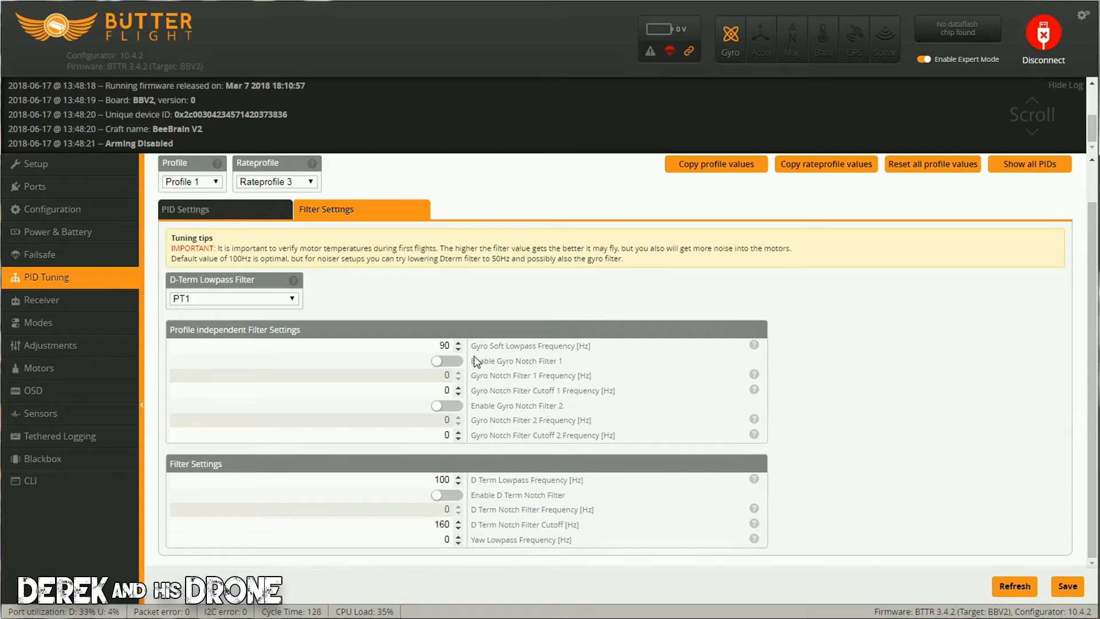
mouse_move(50, 249)
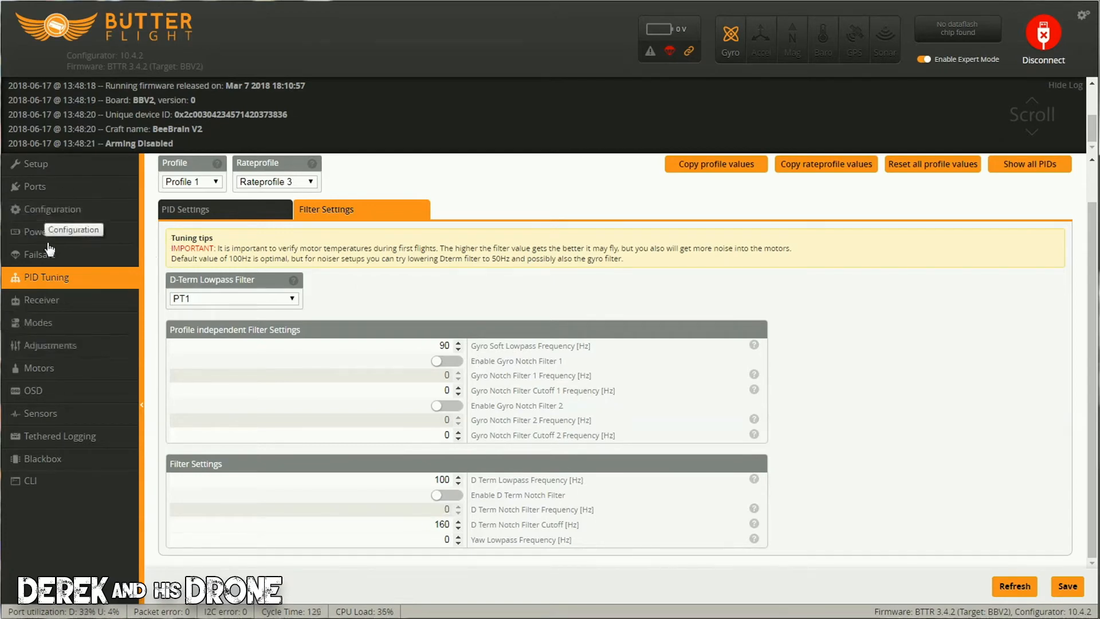